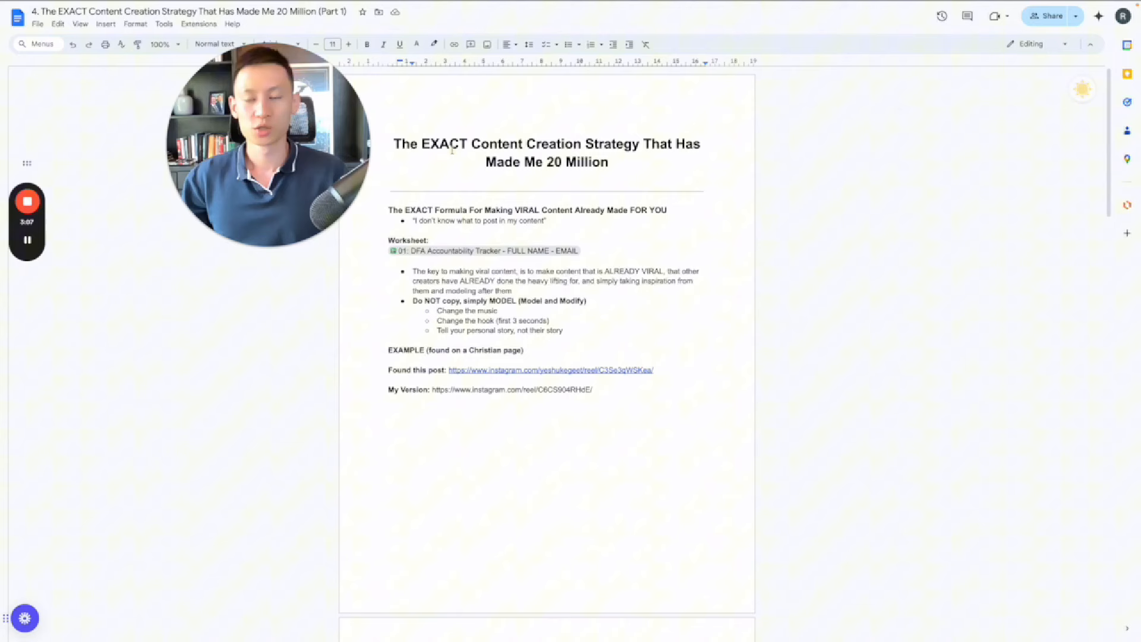
# Review the Viral Research Script's Account Number cells and ten top-post columns, then return to the strategy doc
pyautogui.tripleClick(547, 143)
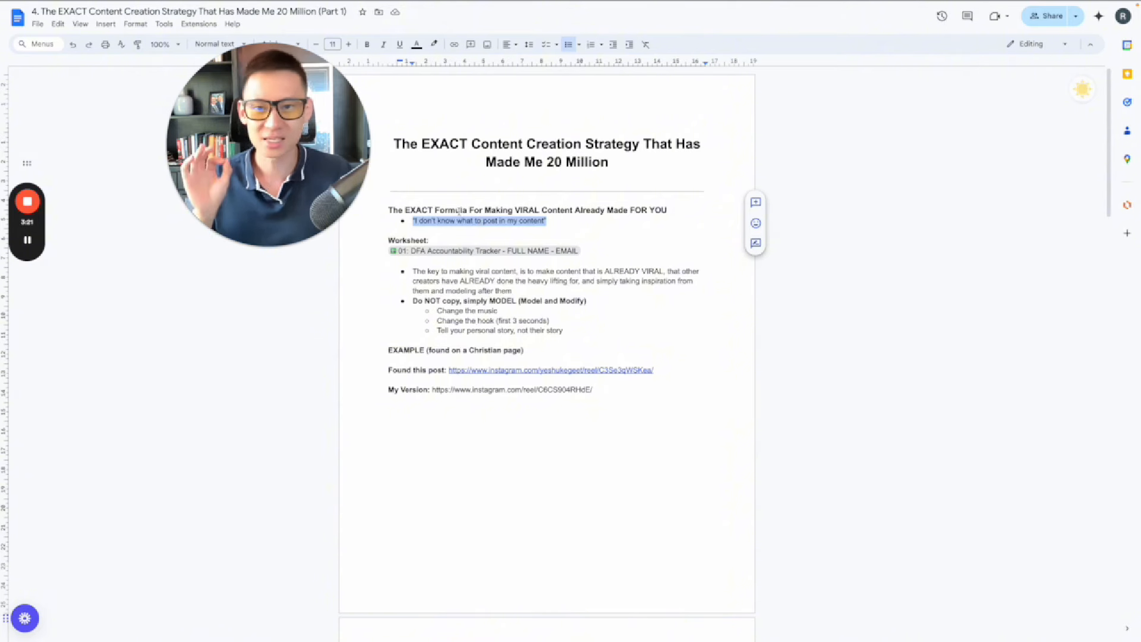
pyautogui.moveTo(483, 209); pyautogui.dragTo(629, 211)
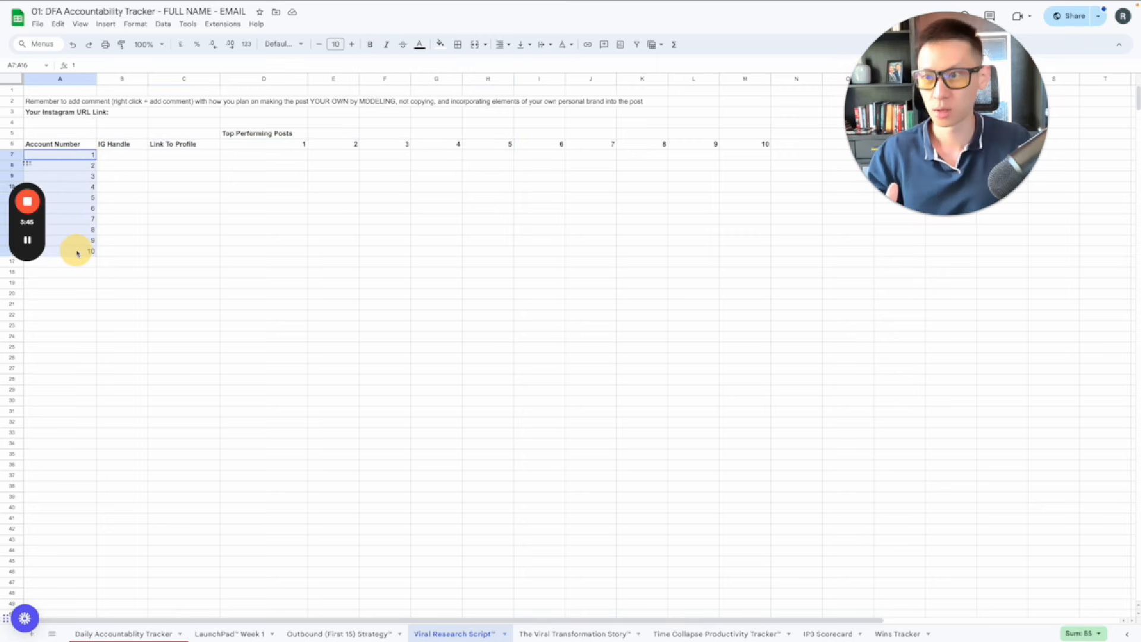
pyautogui.click(263, 143)
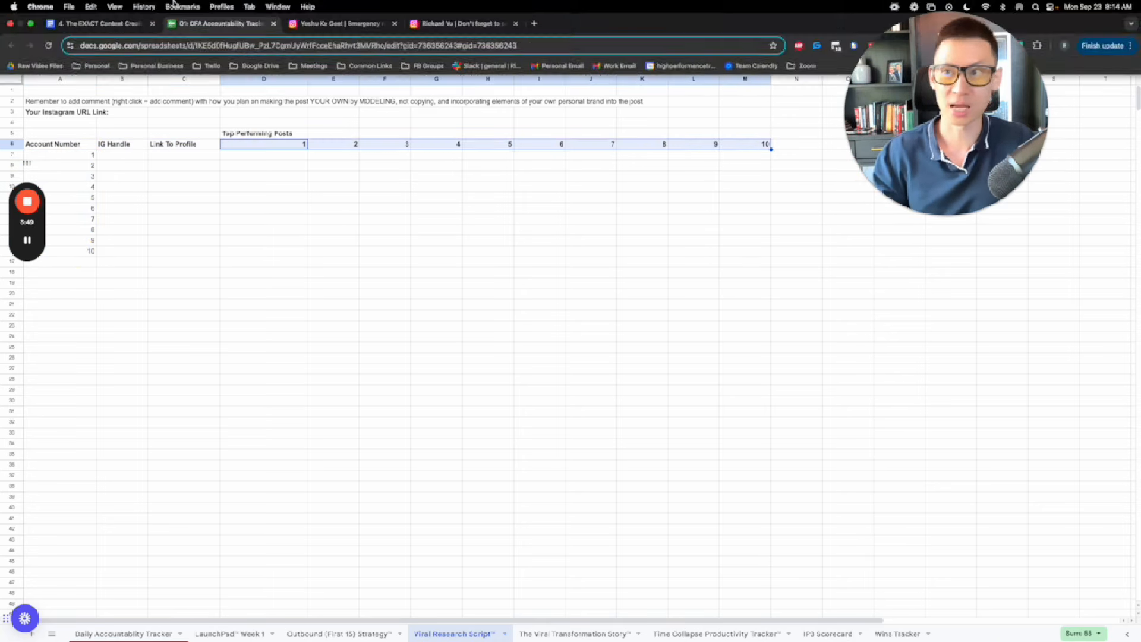
pyautogui.click(98, 22)
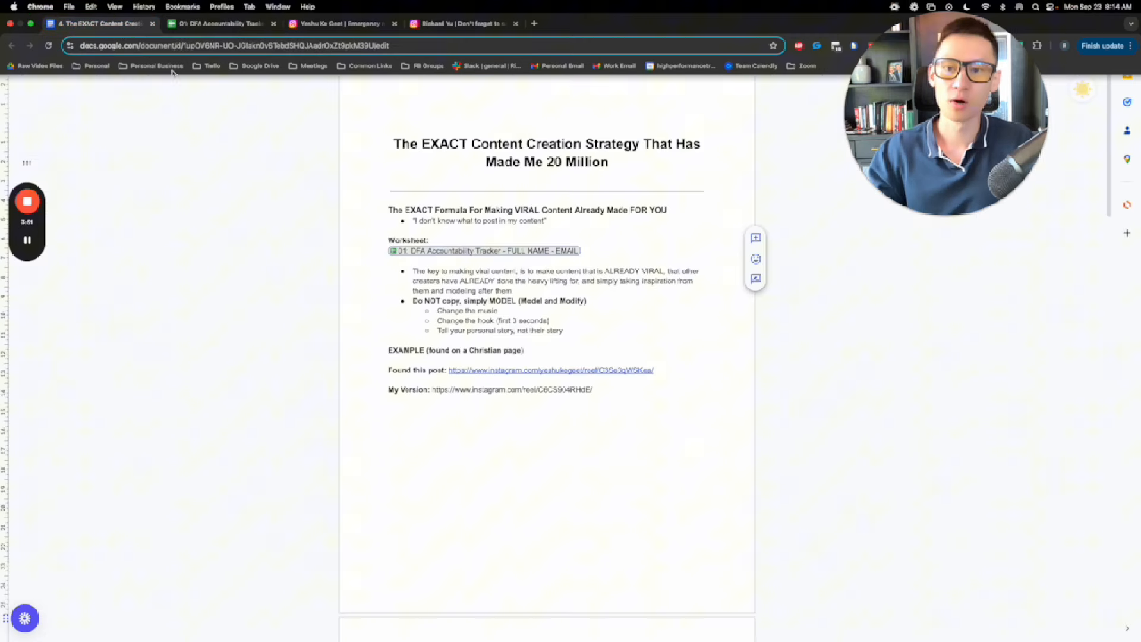
pyautogui.moveTo(412, 271); pyautogui.dragTo(511, 291)
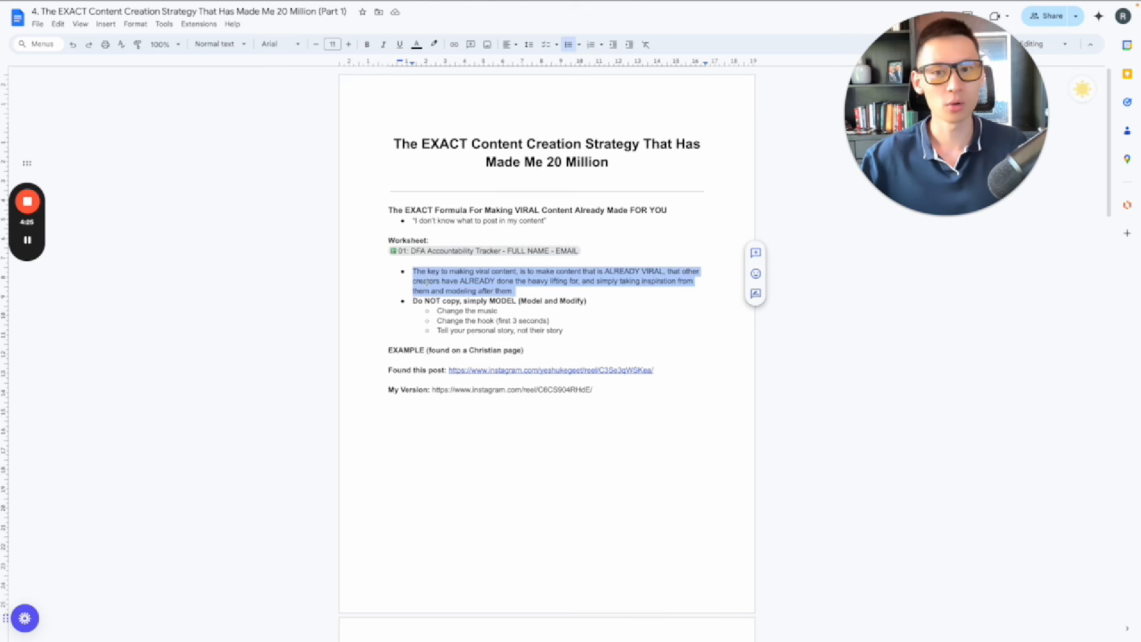
pyautogui.doubleClick(467, 311)
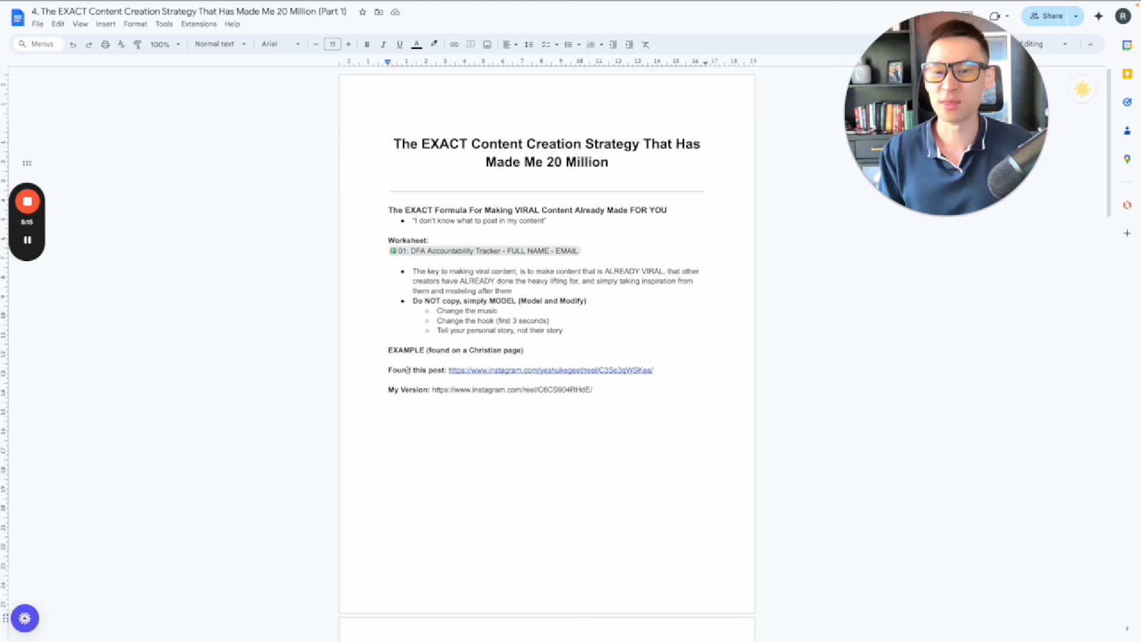
pyautogui.moveTo(388, 370); pyautogui.dragTo(655, 369)
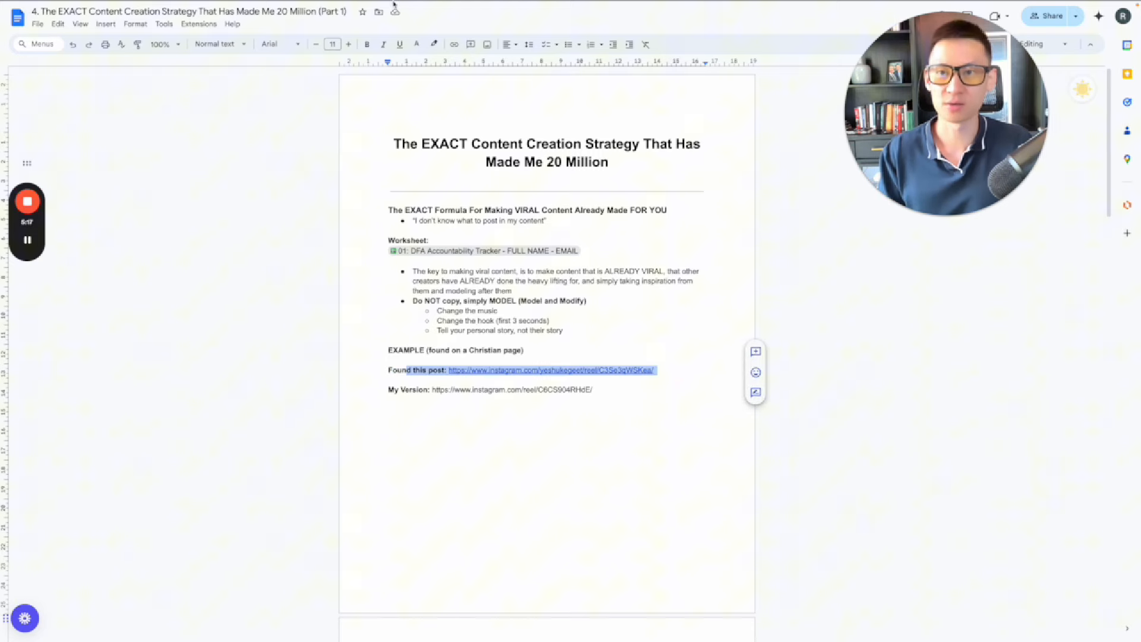
pyautogui.click(552, 370)
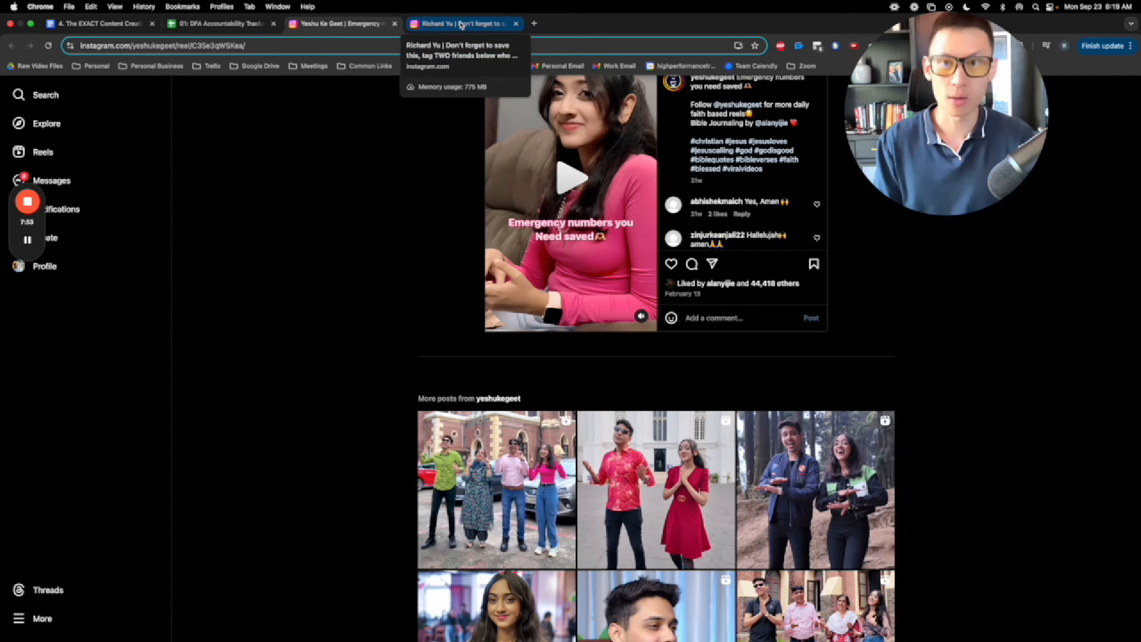
# View the modeled 'my version' emergency-numbers reel beside the original, then return to the strategy doc
pyautogui.click(462, 23)
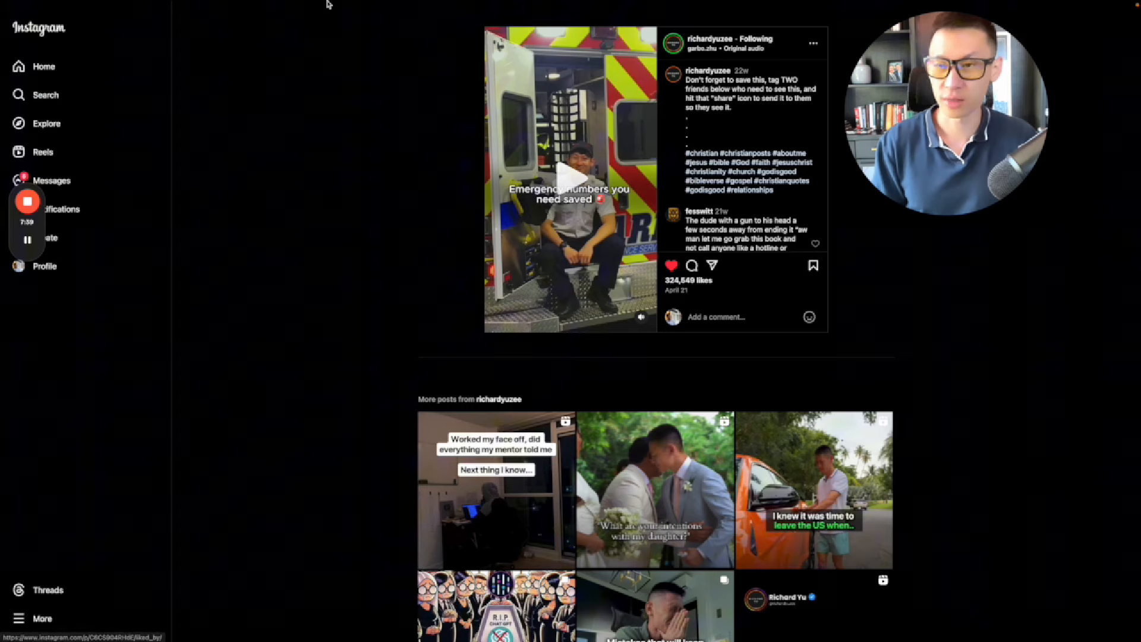
pyautogui.click(102, 23)
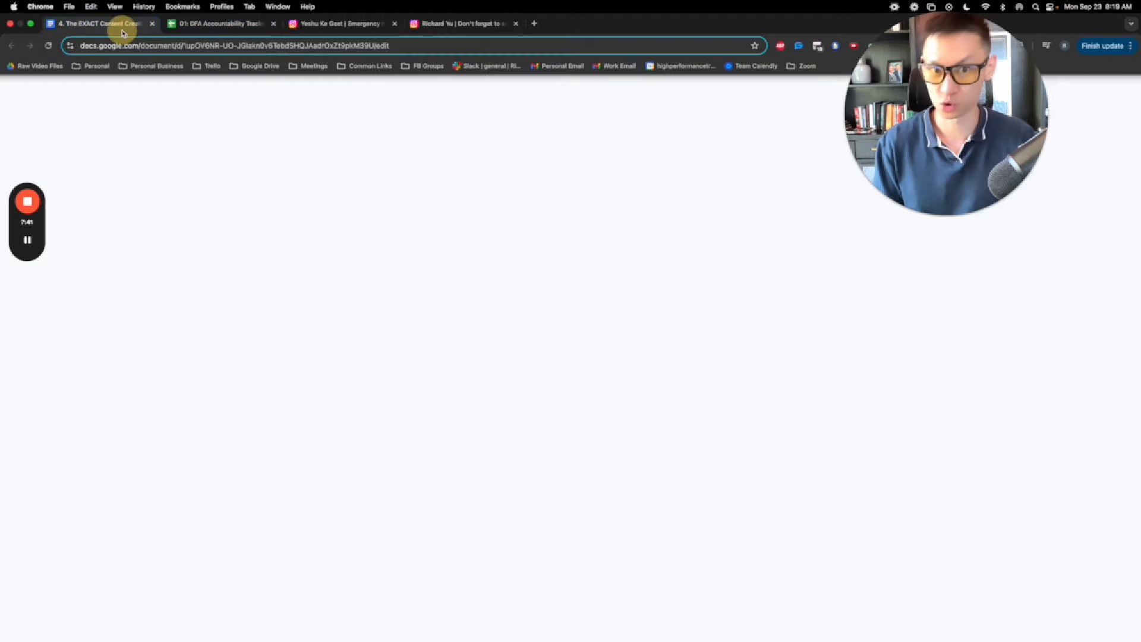
pyautogui.click(102, 23)
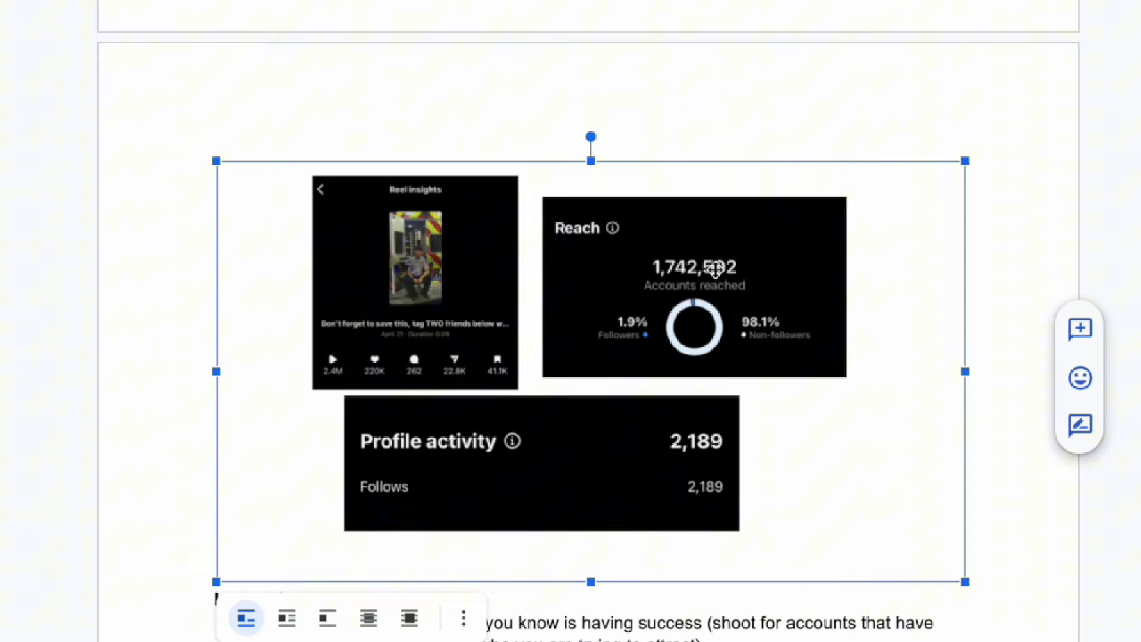
pyautogui.moveTo(643, 495)
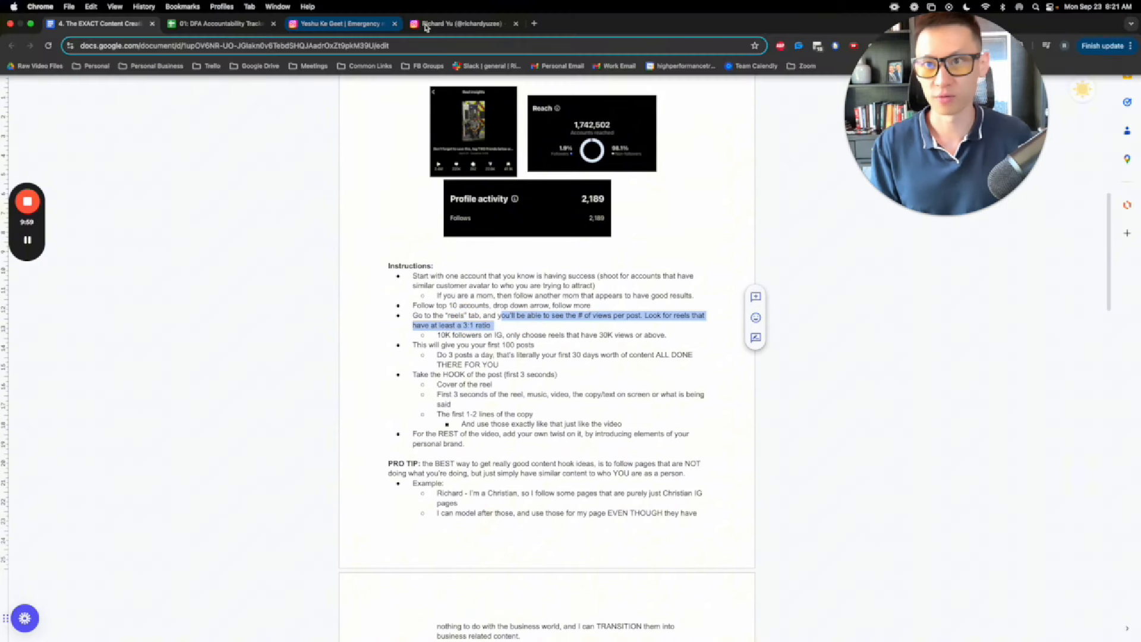
# Show the creator's Instagram Reels grid with per-reel view counts like 2.8M and 309K
pyautogui.click(455, 23)
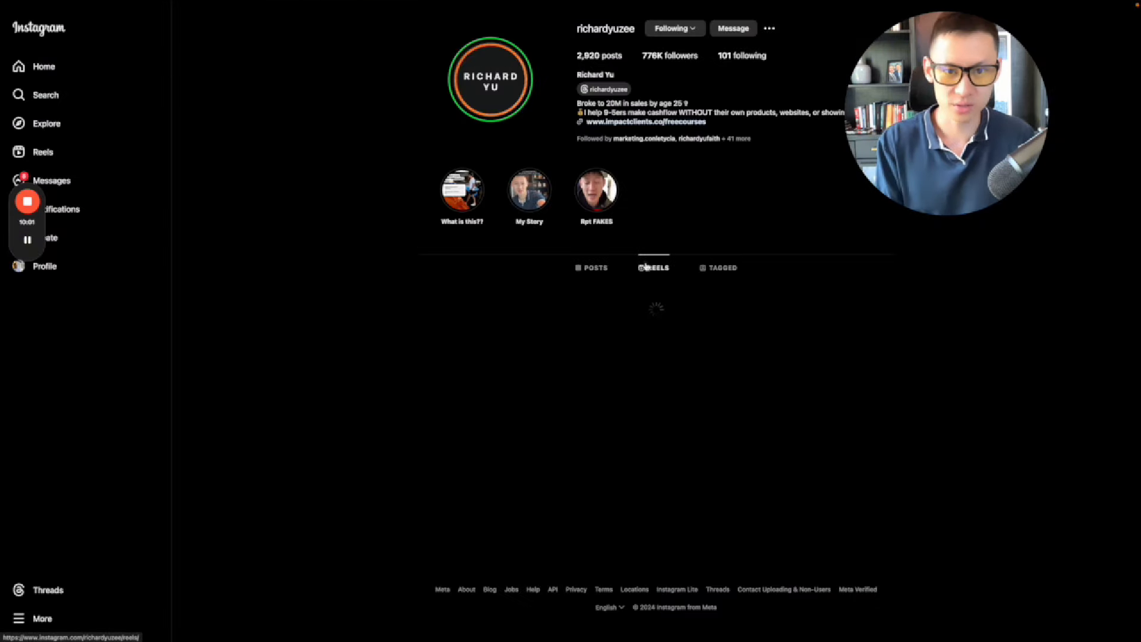
pyautogui.click(653, 267)
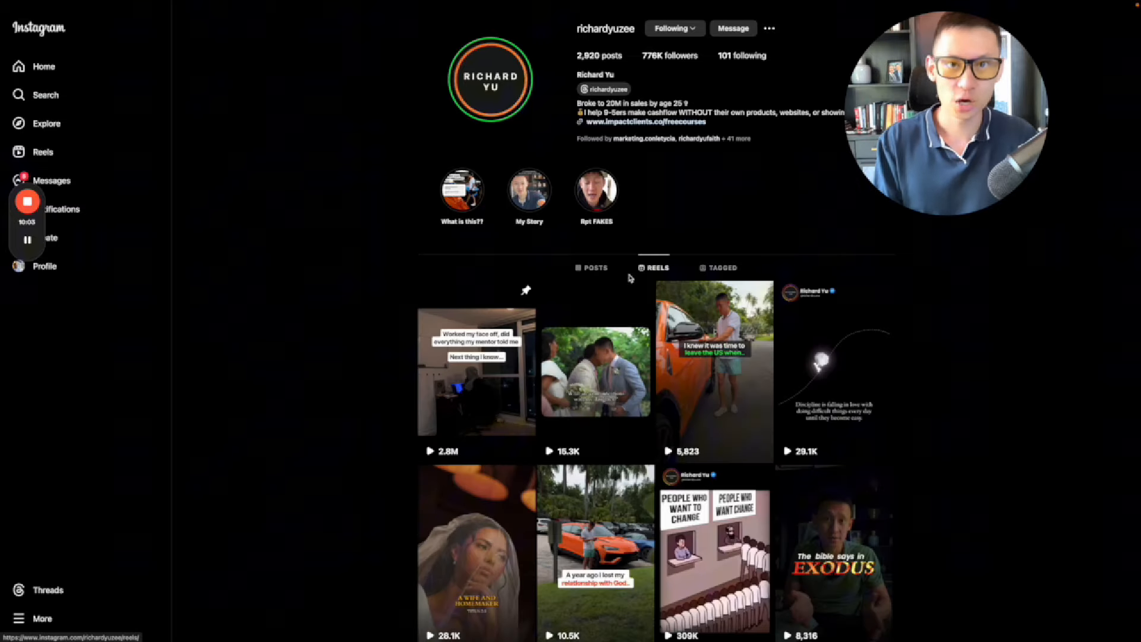
pyautogui.scroll(-3)
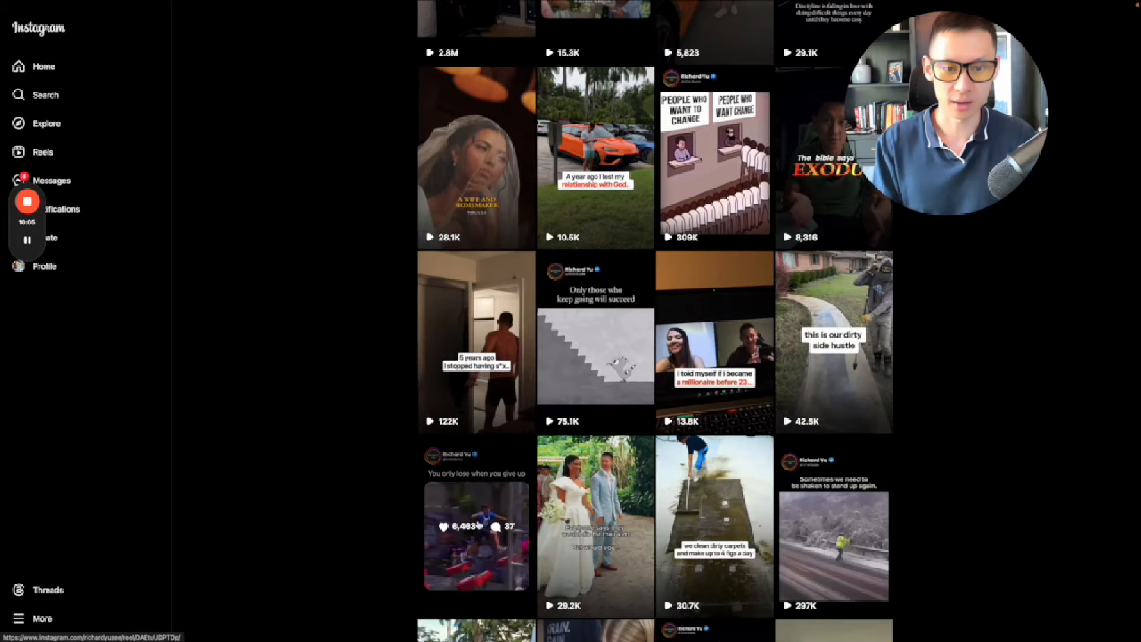
pyautogui.scroll(-3)
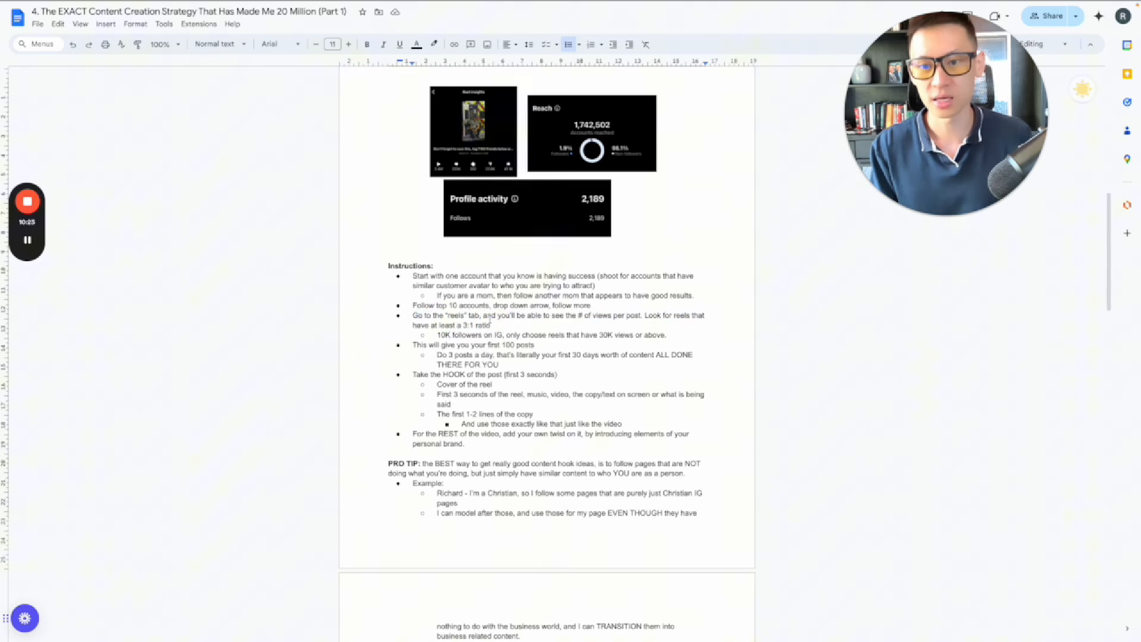
pyautogui.doubleClick(476, 325)
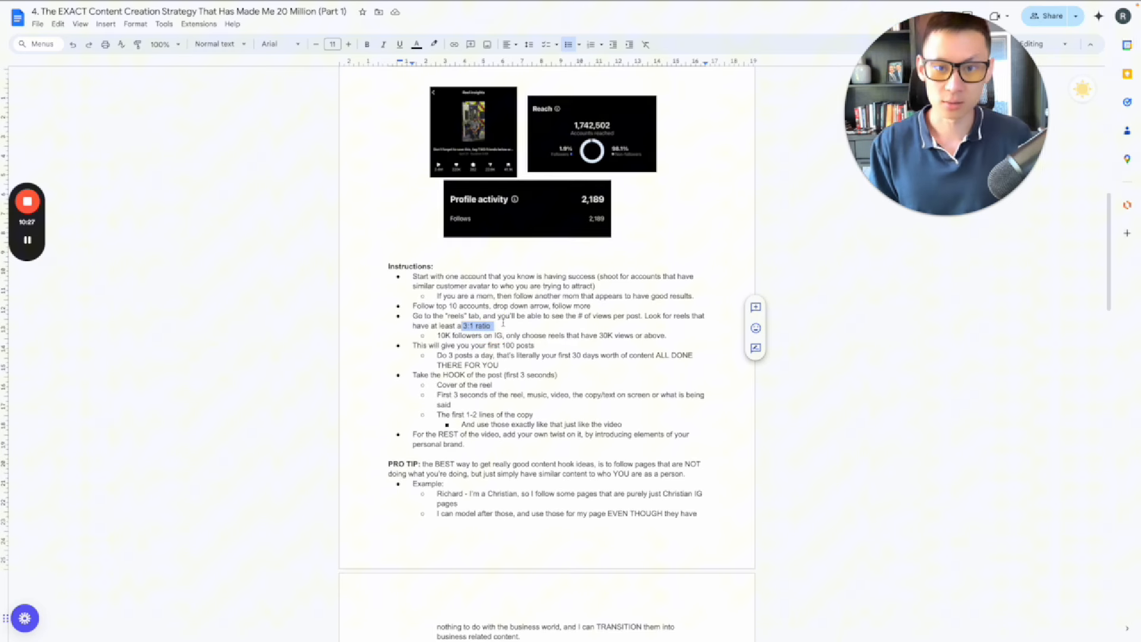
pyautogui.moveTo(437, 335); pyautogui.dragTo(495, 335)
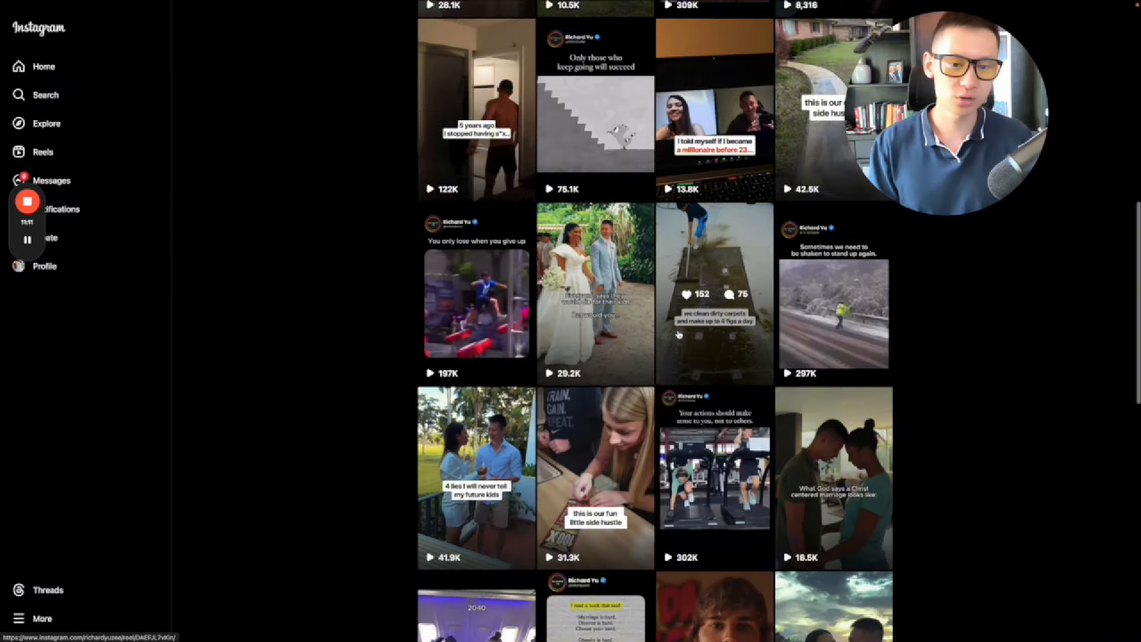
# Review older reels with counts like 111K and 120K, then bring the strategy doc back up
pyautogui.scroll(-3)
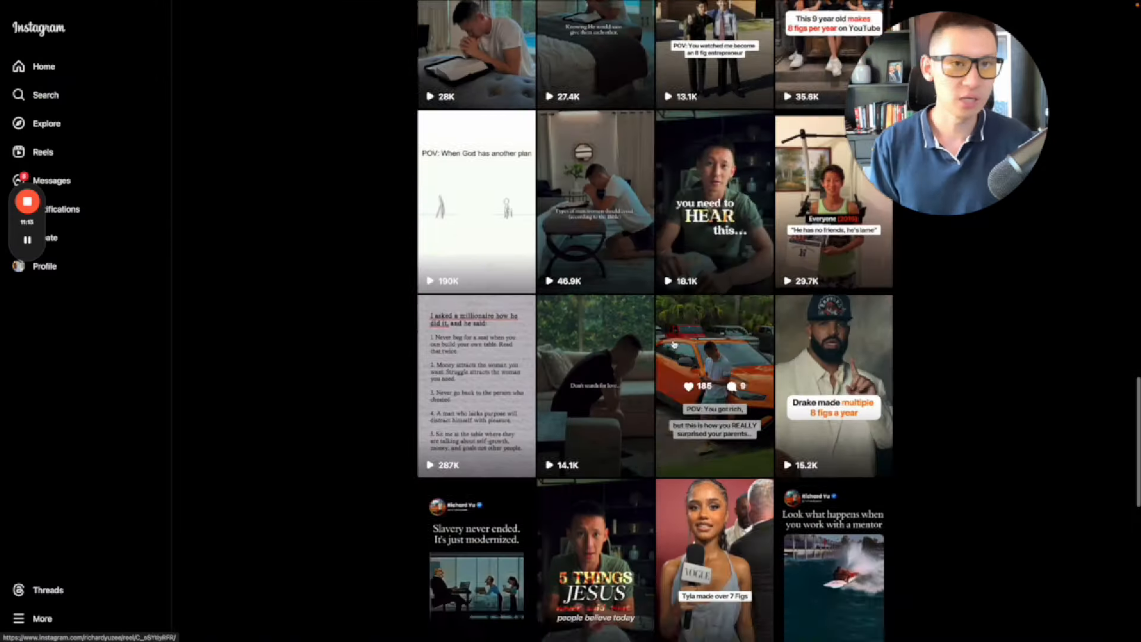
pyautogui.scroll(-3)
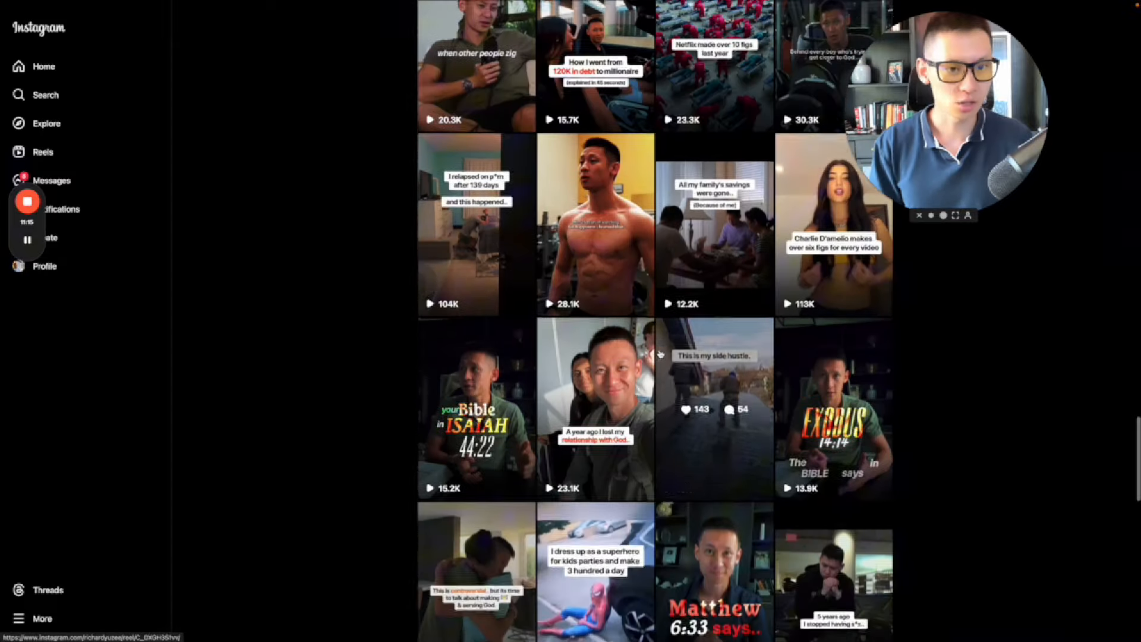
pyautogui.scroll(-3)
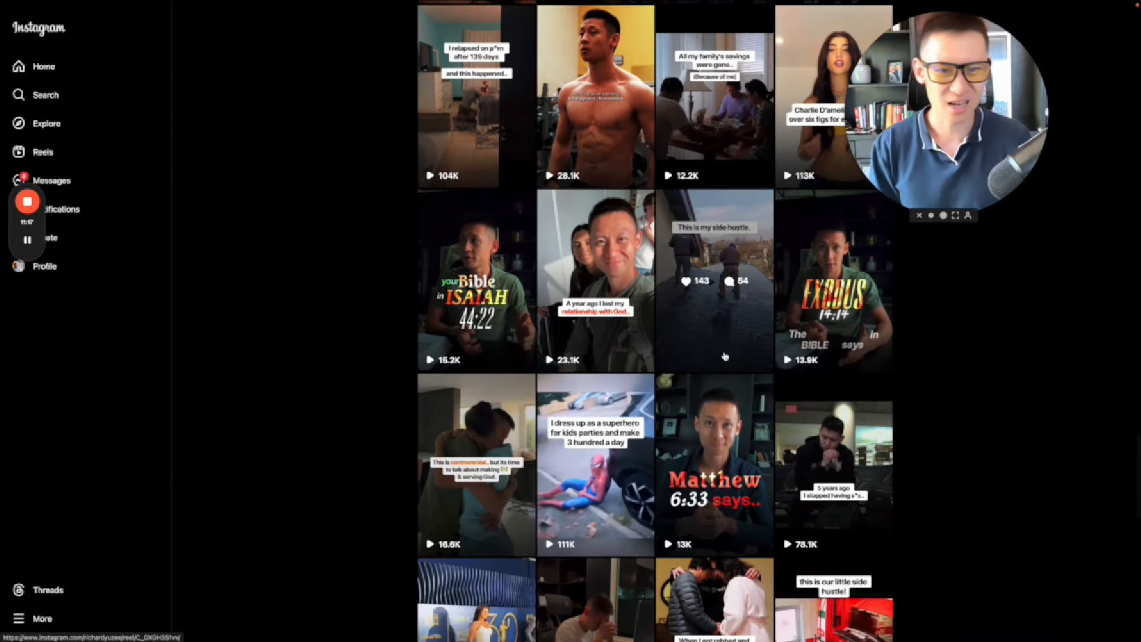
pyautogui.scroll(-3)
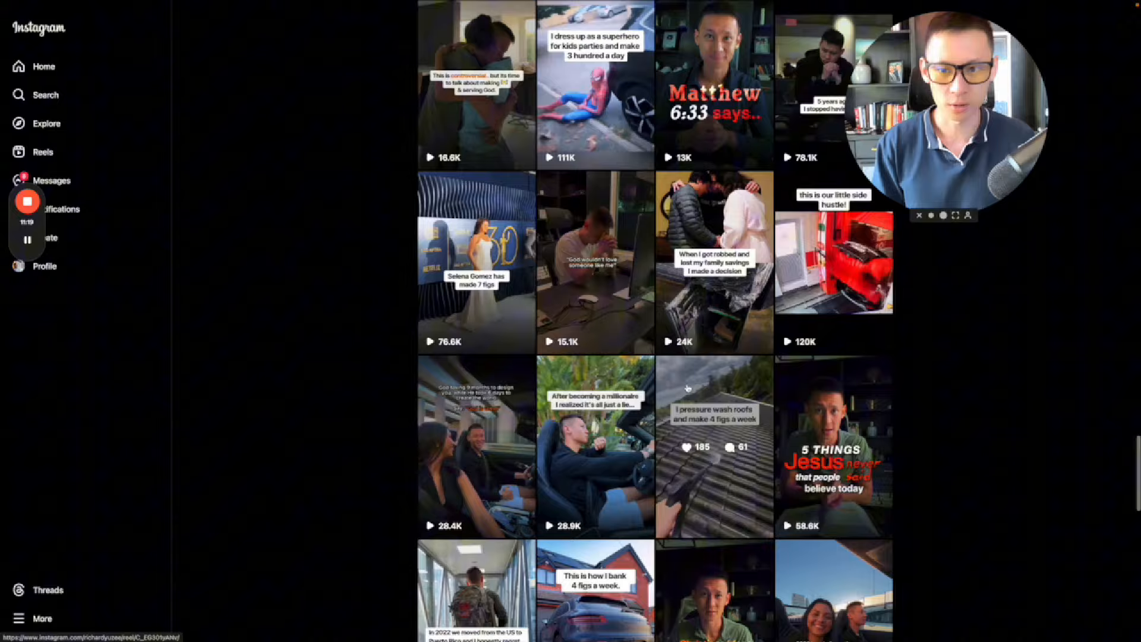
pyautogui.scroll(-3)
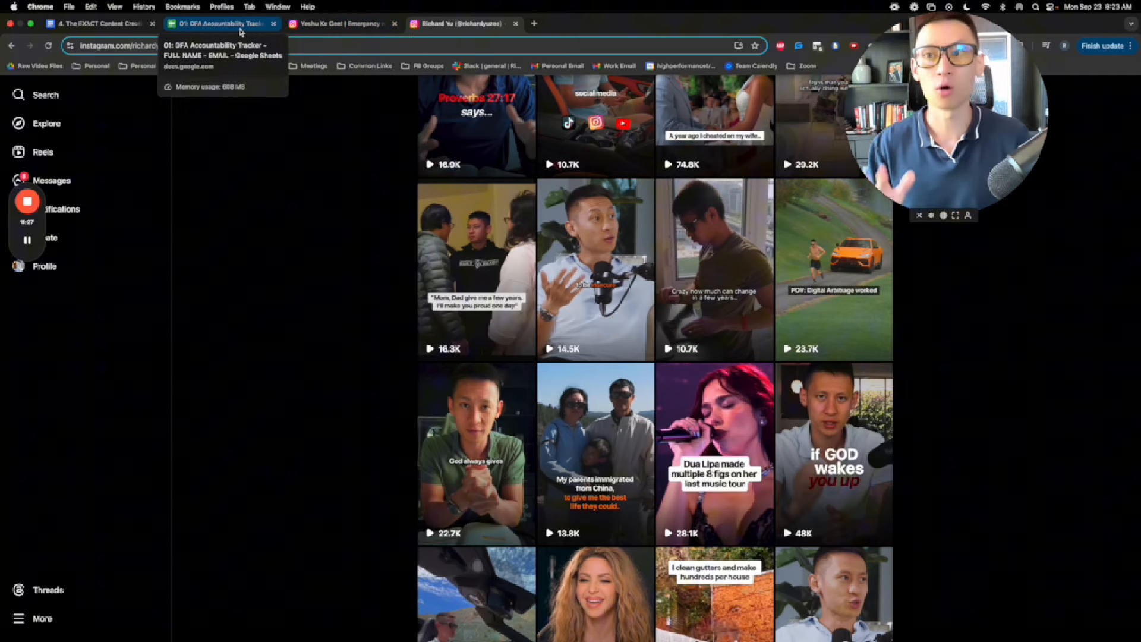
pyautogui.click(218, 23)
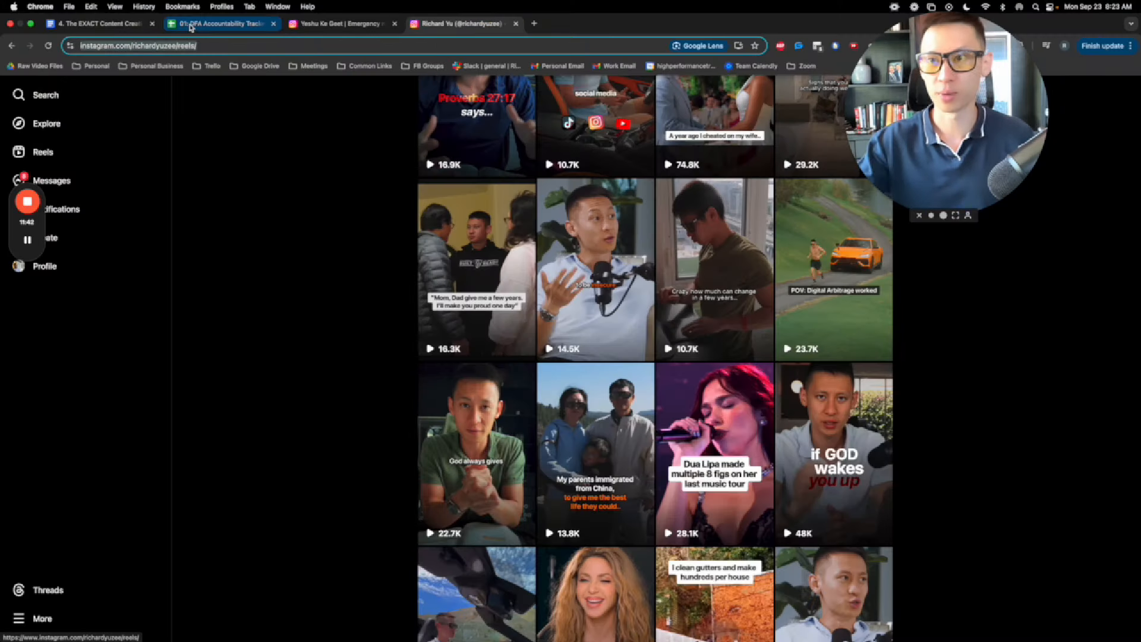
pyautogui.click(218, 24)
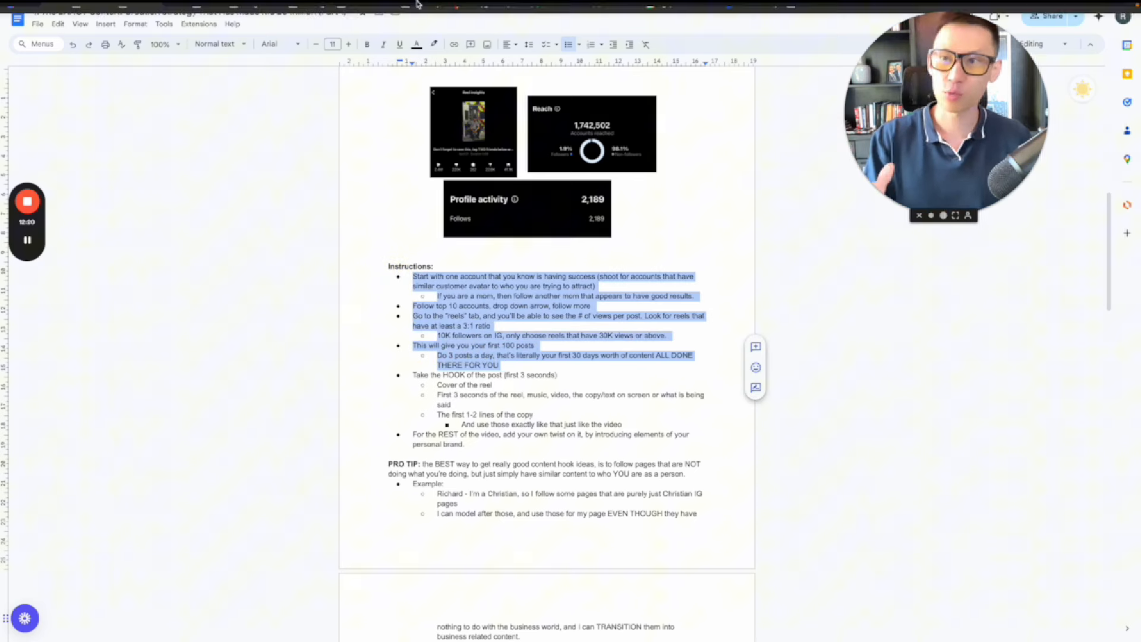
# Show the tracker's Viral Research Script sheet with IG Handle, Link To Profile and Top Performing Posts columns
pyautogui.click(454, 634)
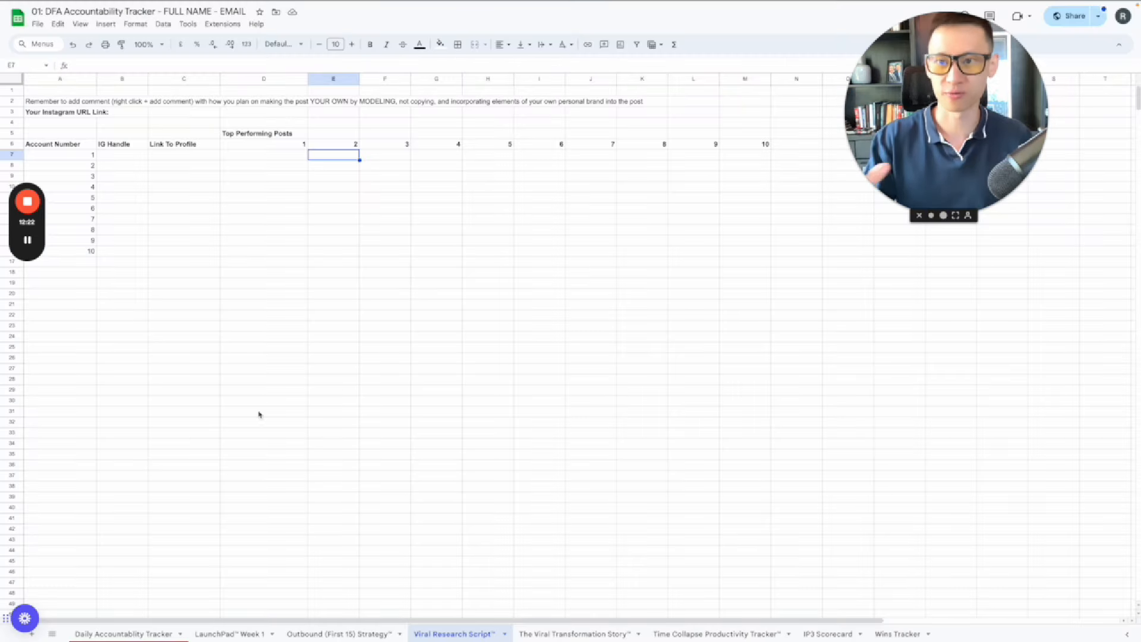
pyautogui.click(102, 23)
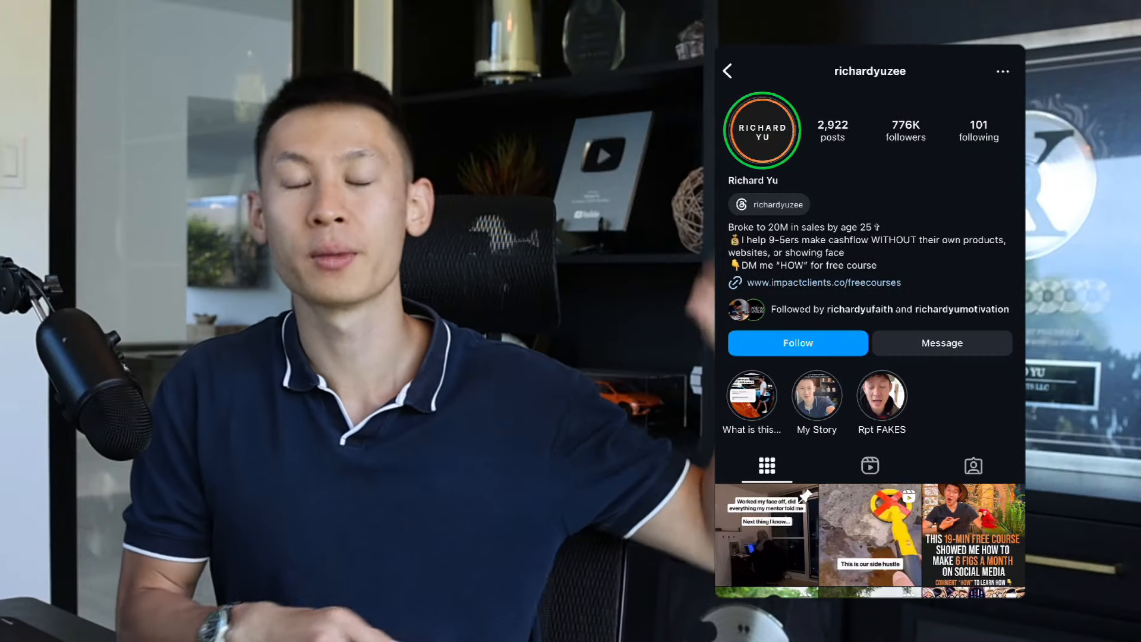
# Show the 776K-follower Instagram creator profile before returning to the strategy doc's Instructions list
pyautogui.click(941, 343)
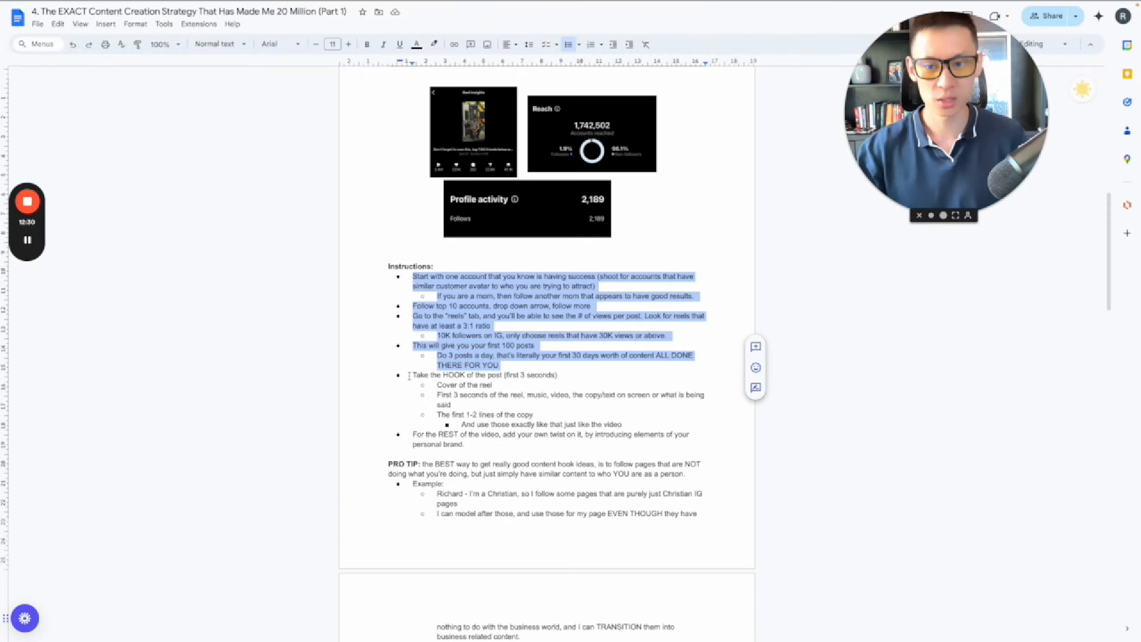
pyautogui.click(570, 374)
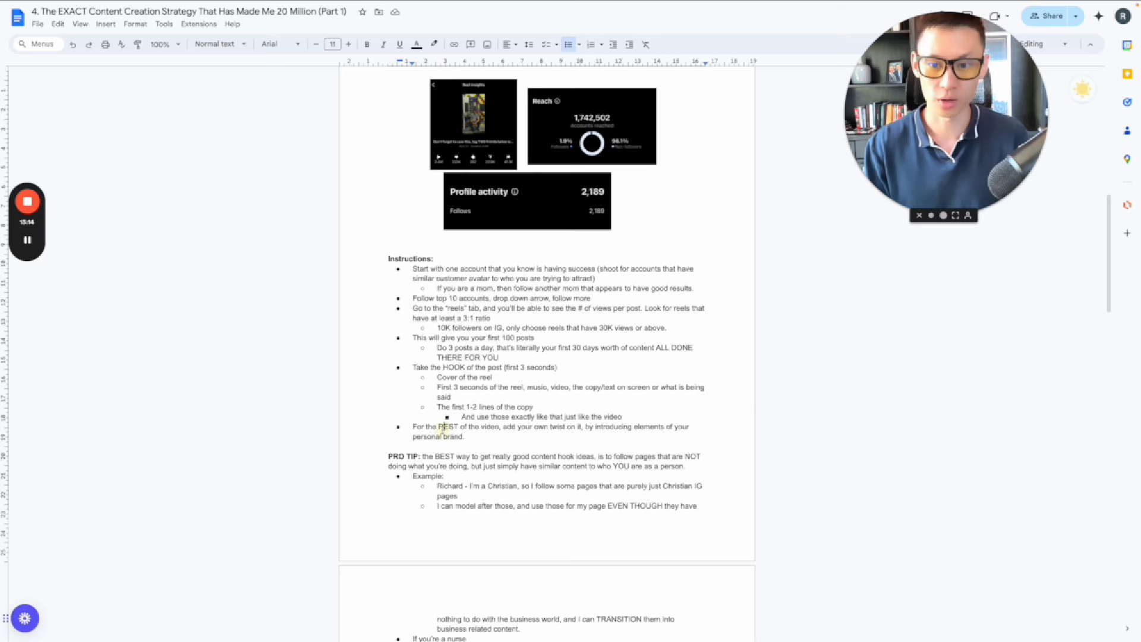
pyautogui.moveTo(412, 426); pyautogui.dragTo(470, 435)
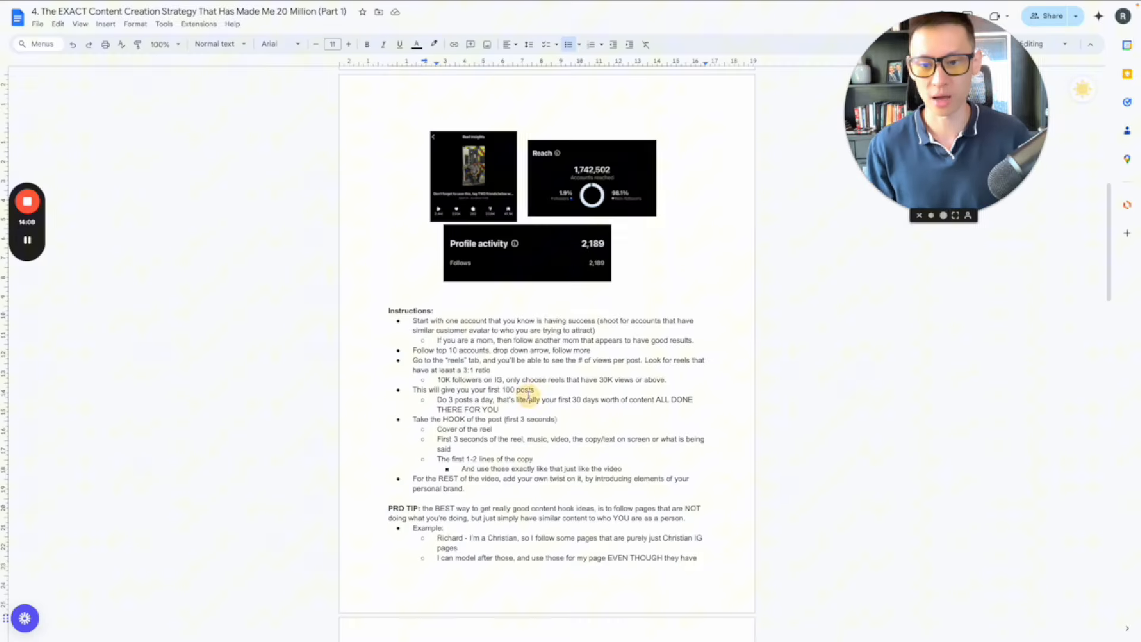
pyautogui.scroll(-3)
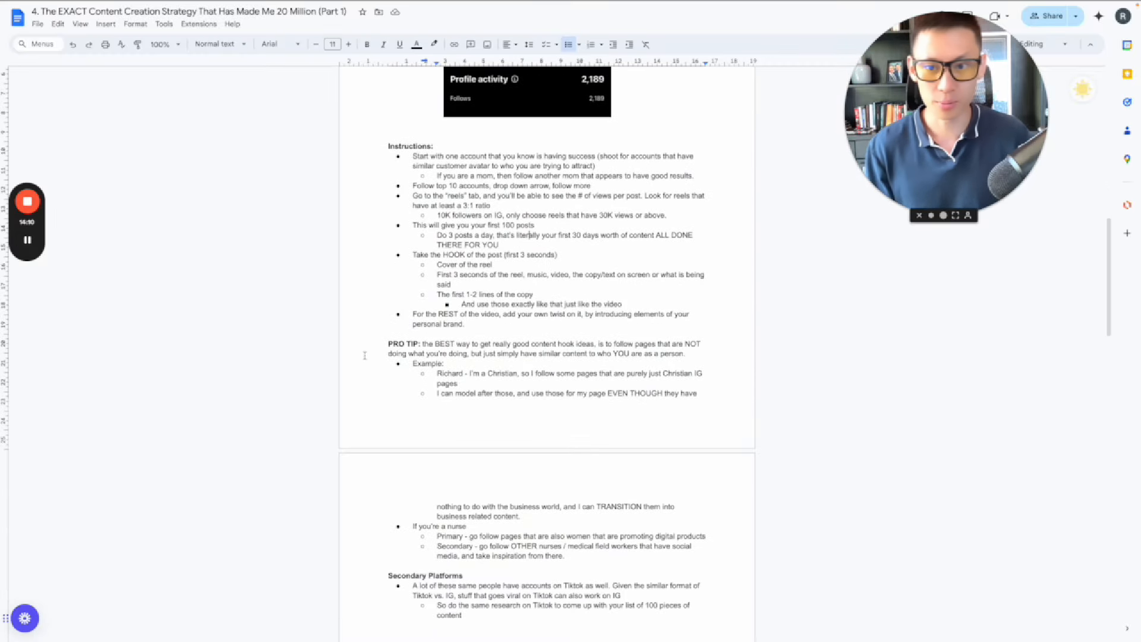
# Highlight the PRO TIP paragraph on following similar-value pages, then switch to the Instagram example post
pyautogui.moveTo(386, 343); pyautogui.dragTo(659, 358)
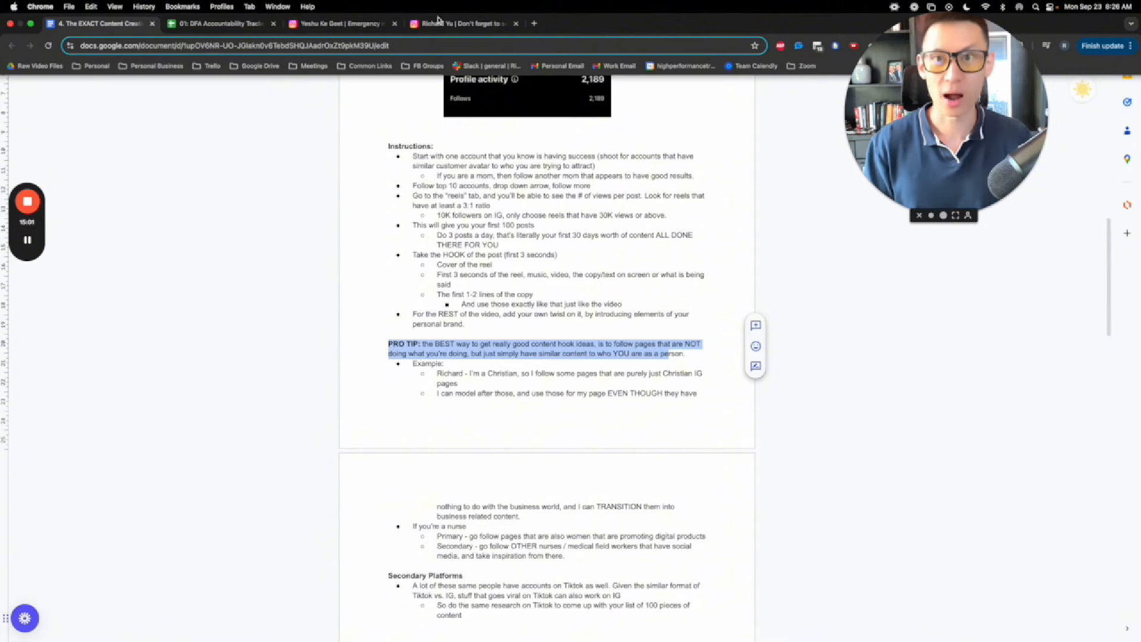
pyautogui.click(464, 23)
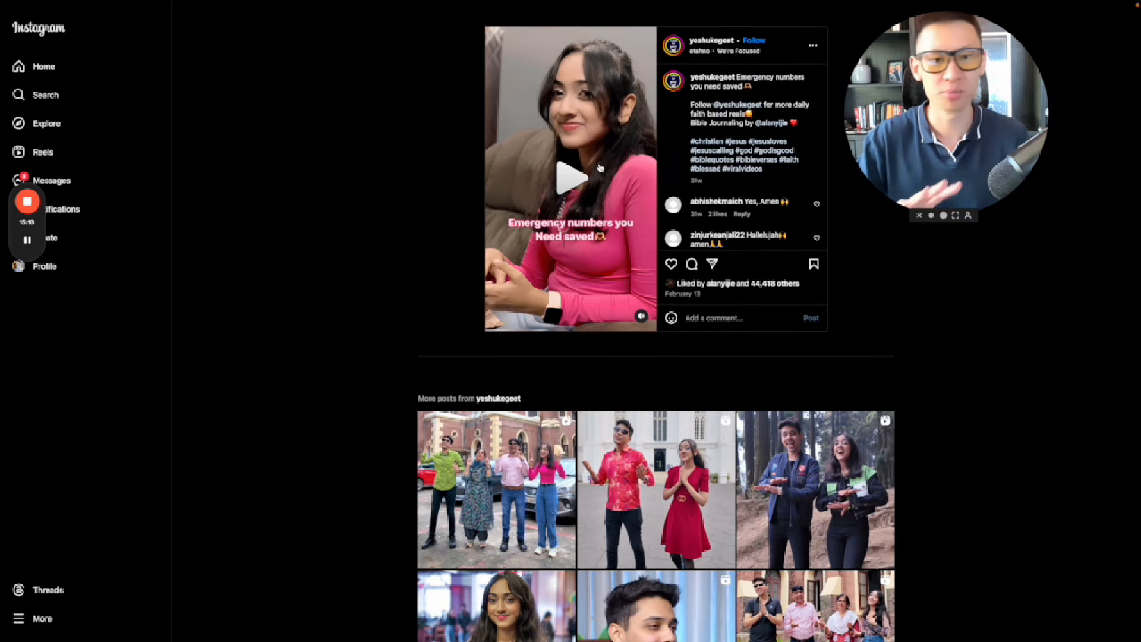
# Scroll the faith-based Emergency numbers reel, then clear the highlight back in the strategy doc
pyautogui.scroll(-3)
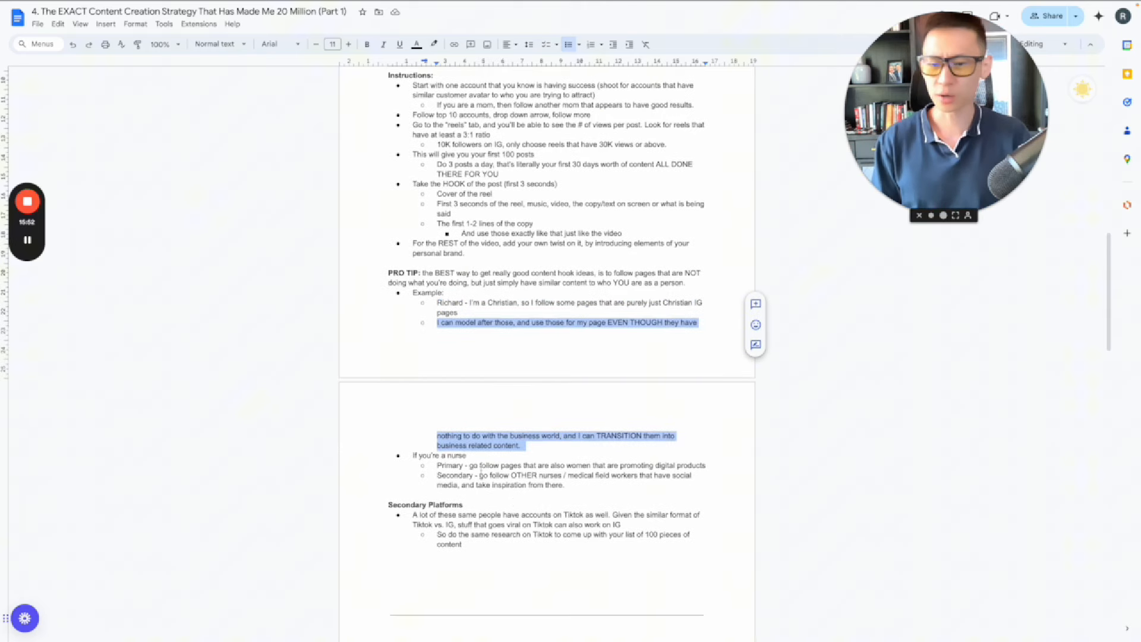
pyautogui.click(476, 465)
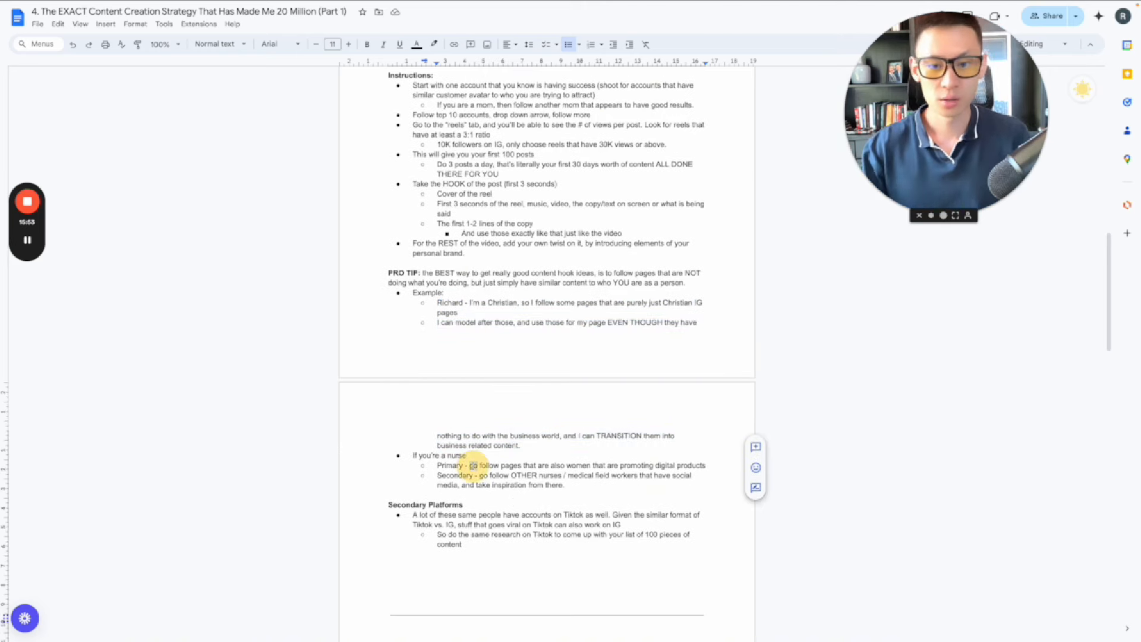